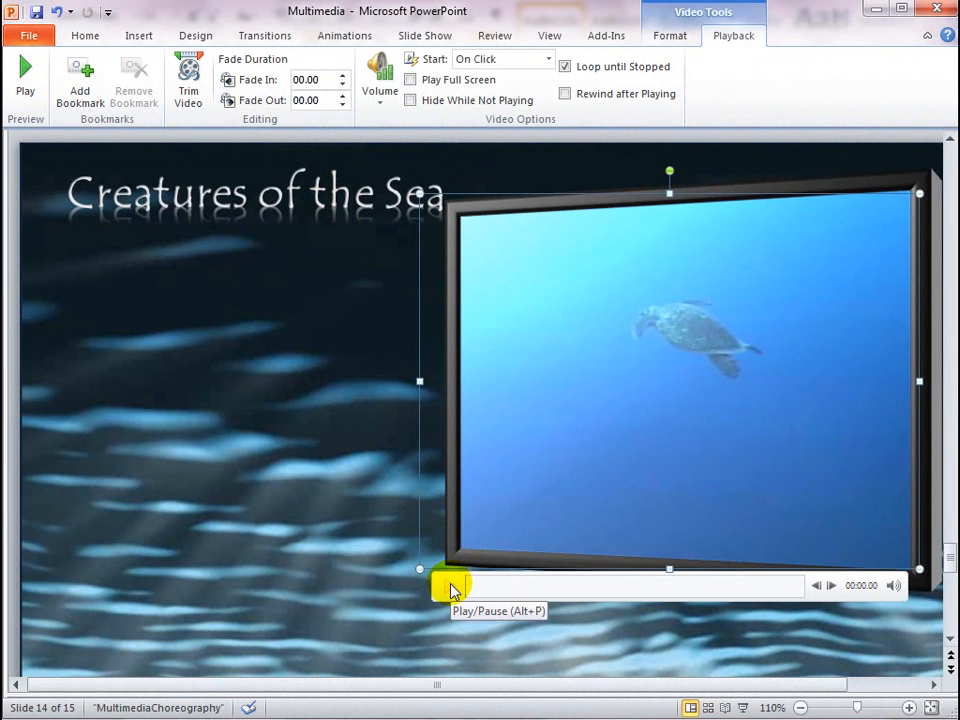
Play the sea video and pause it near the moment to bookmark at 00:03.58.
{"action": "left_click", "coordinate": [448, 584]}
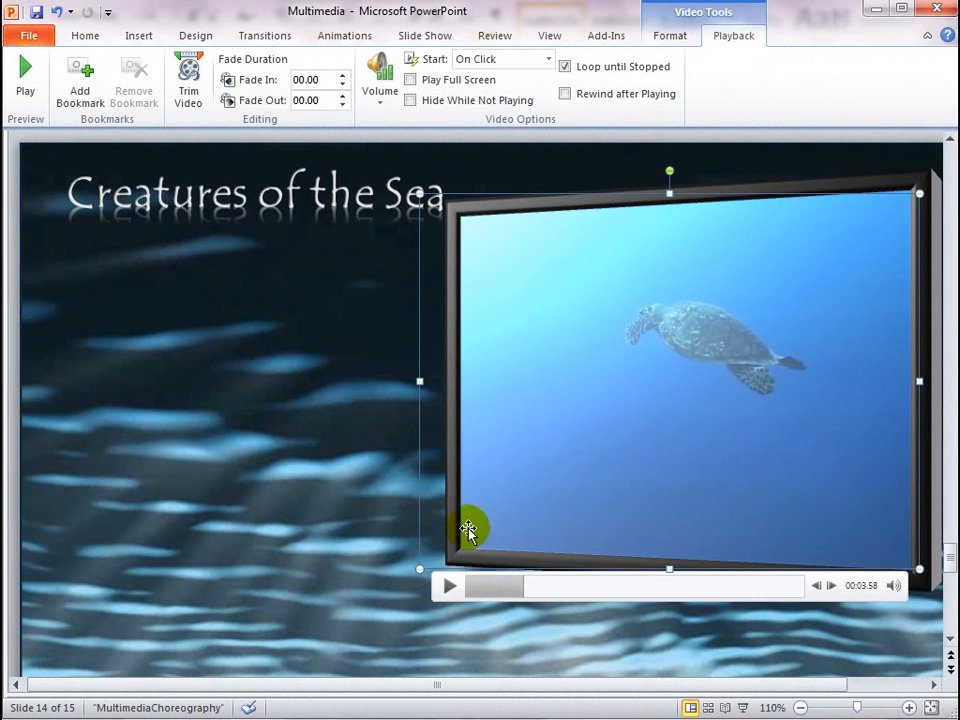
{"action": "mouse_move", "coordinate": [764, 50]}
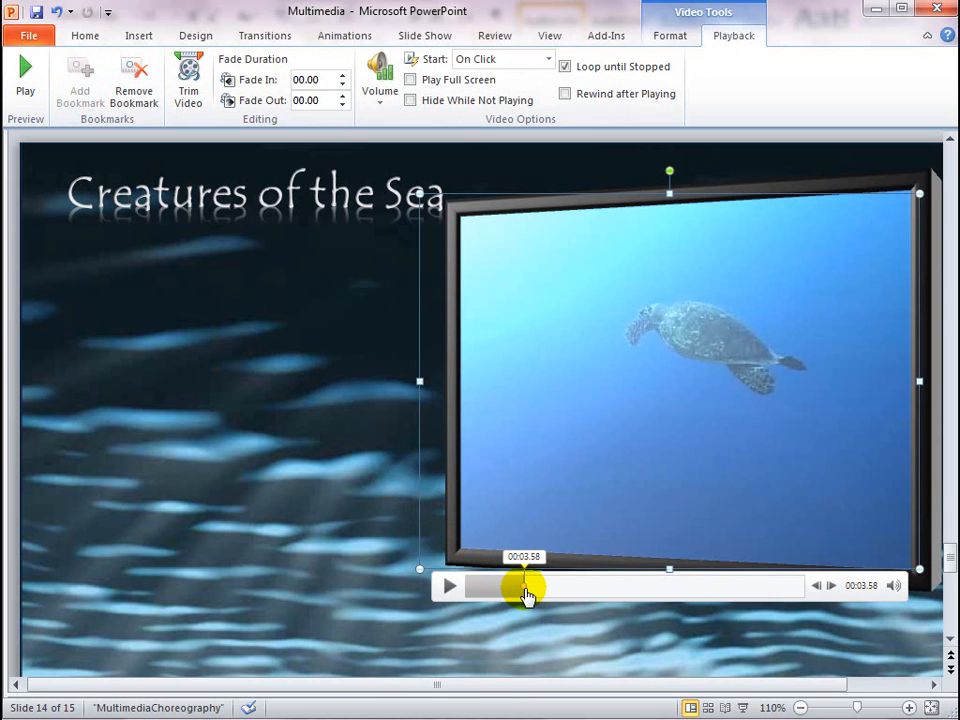
{"action": "mouse_move", "coordinate": [524, 590]}
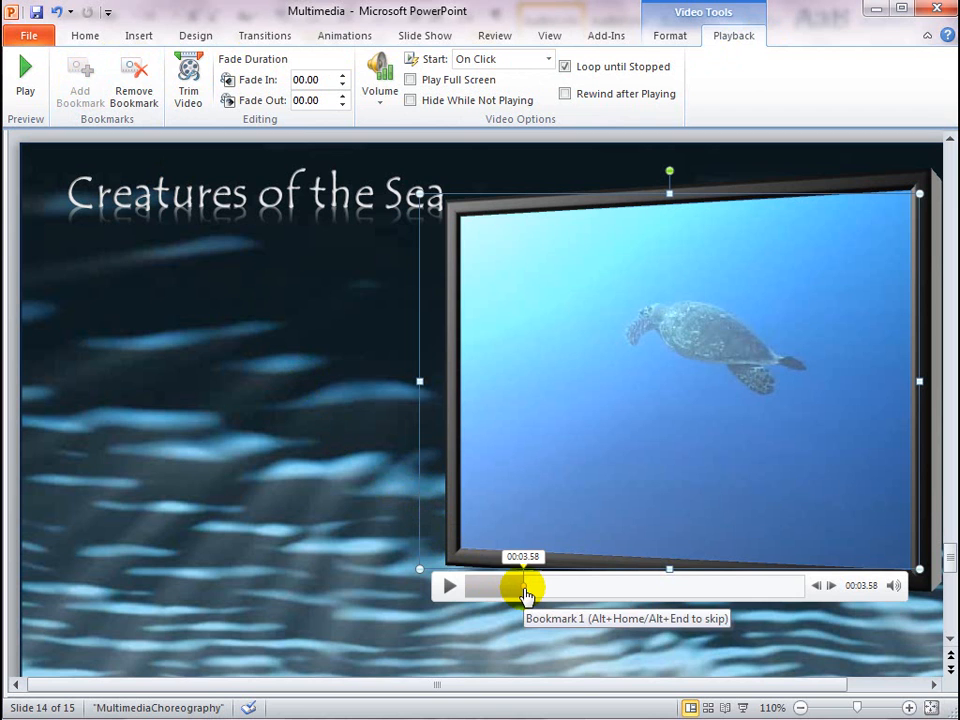
{"action": "mouse_move", "coordinate": [448, 588]}
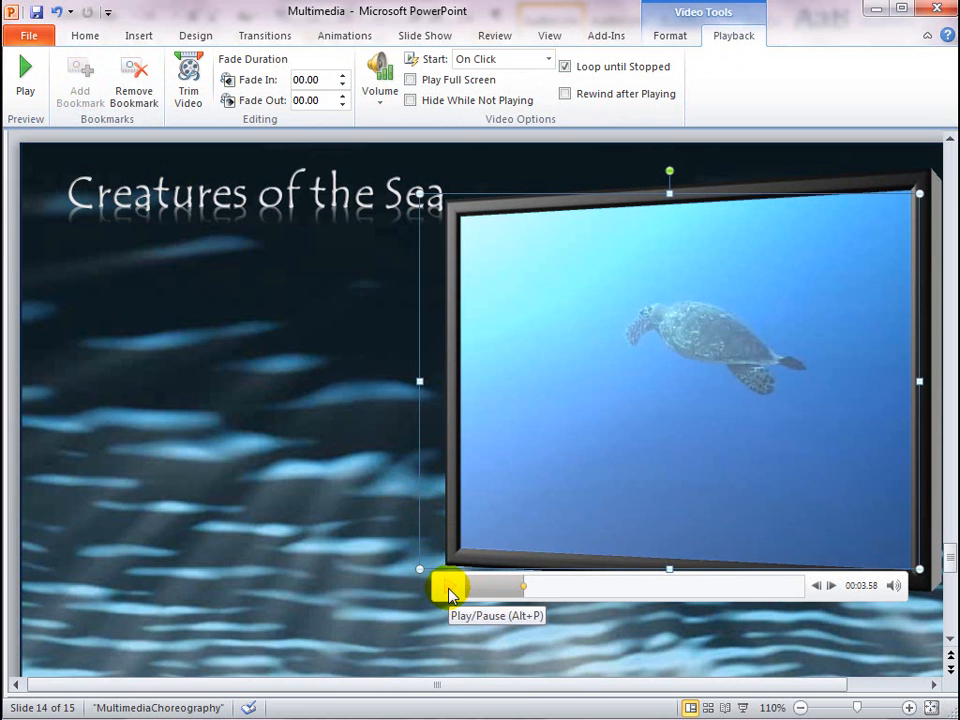
{"action": "left_click", "coordinate": [448, 586]}
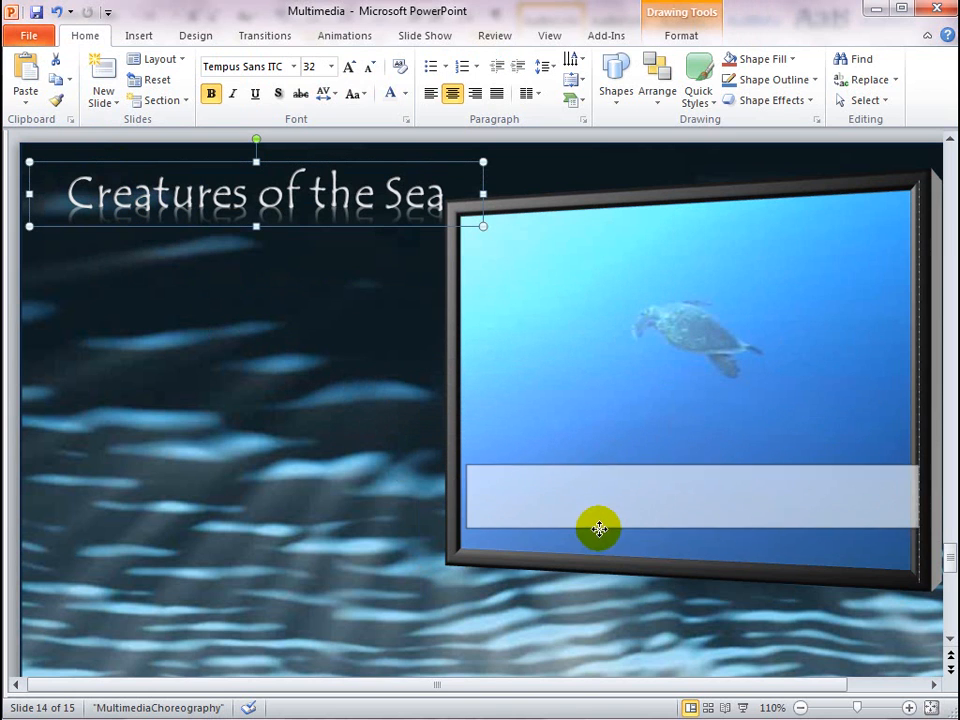
Drag the 'Creatures of the Sea' text box down over the bottom of the video.
{"action": "left_click_drag", "start_coordinate": [256, 190], "coordinate": [684, 510]}
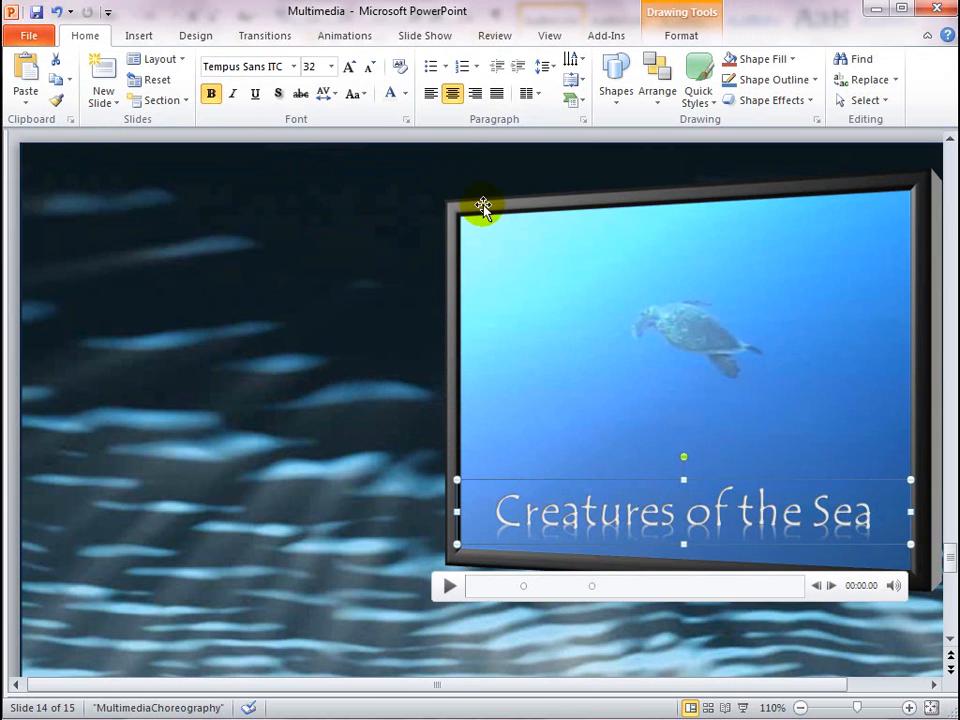
{"action": "left_click", "coordinate": [344, 36]}
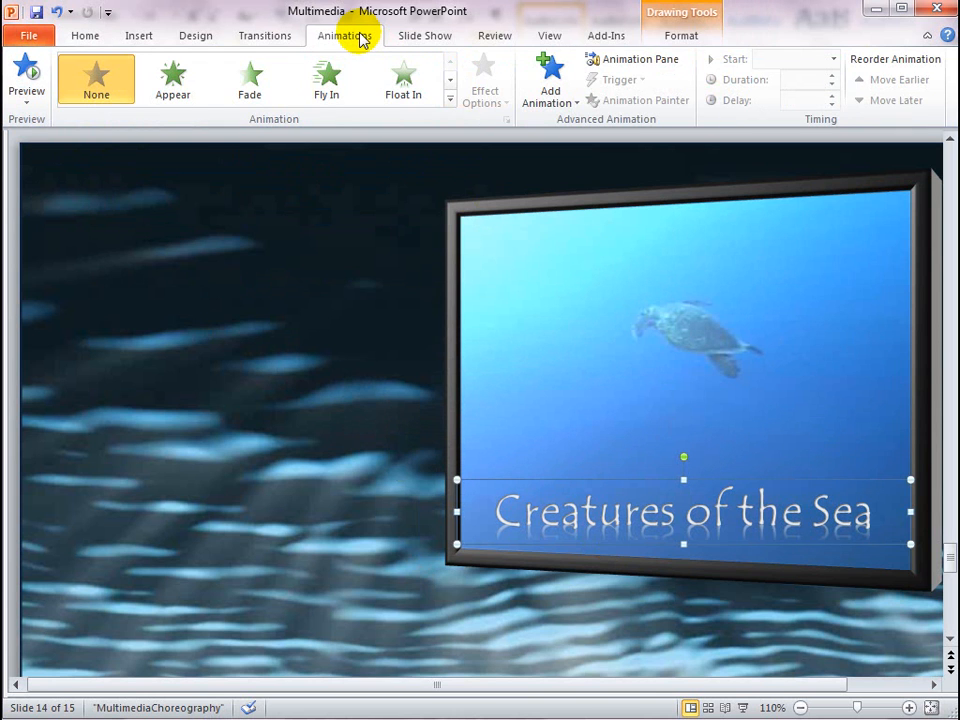
{"action": "mouse_move", "coordinate": [550, 80]}
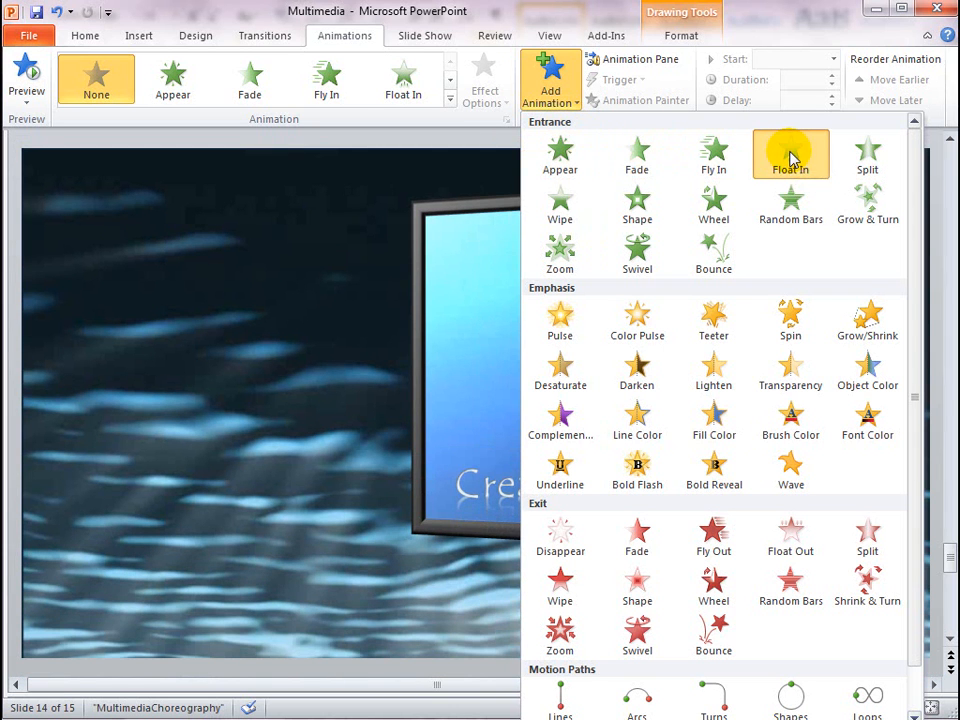
Give the title a Float In entrance triggered by the video bookmark.
{"action": "left_click", "coordinate": [790, 156]}
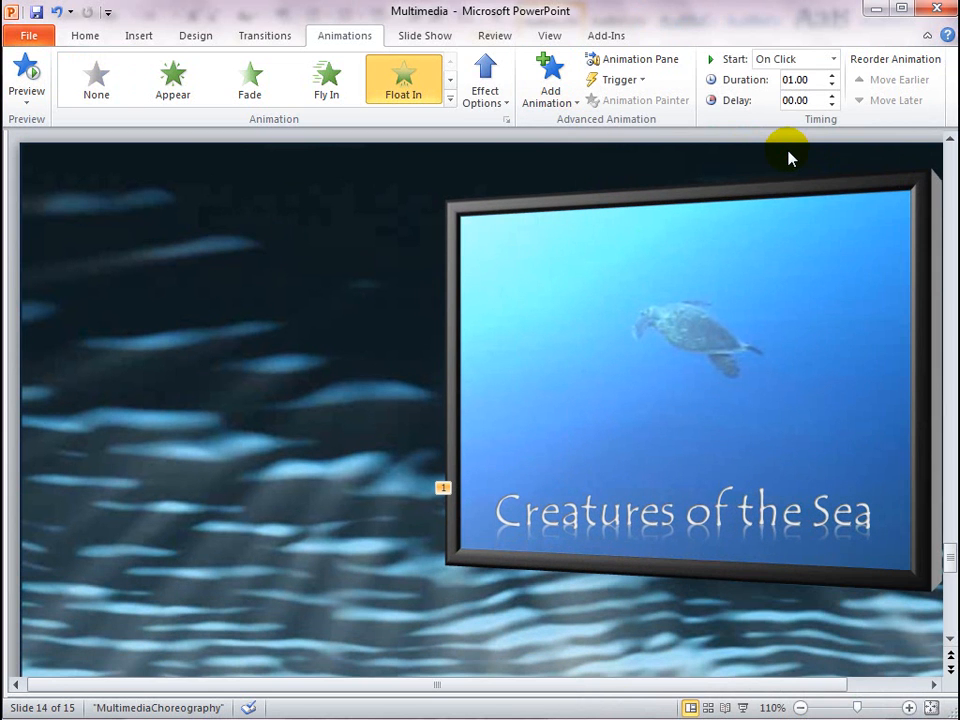
{"action": "mouse_move", "coordinate": [656, 84]}
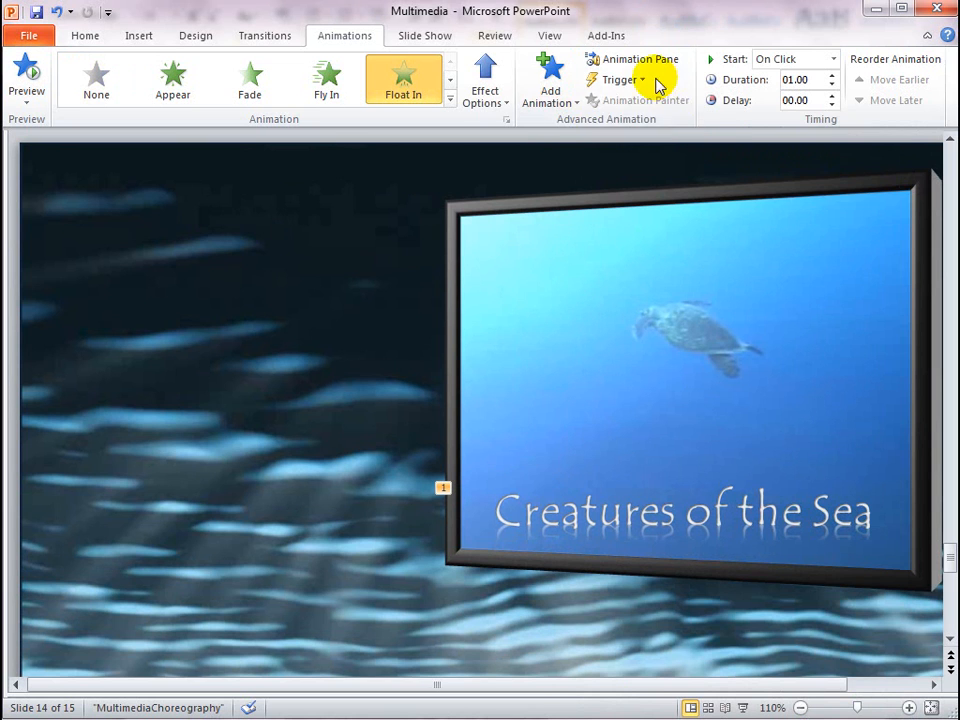
{"action": "left_click", "coordinate": [620, 80]}
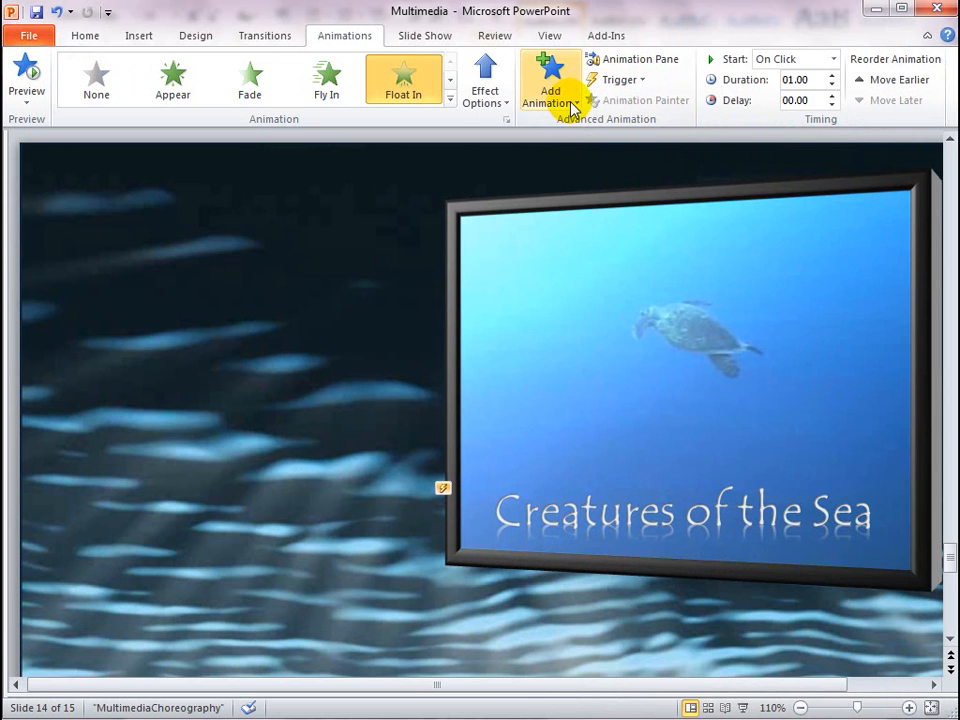
Add a Float Out exit to the title that starts at Bookmark 2.
{"action": "left_click", "coordinate": [550, 80]}
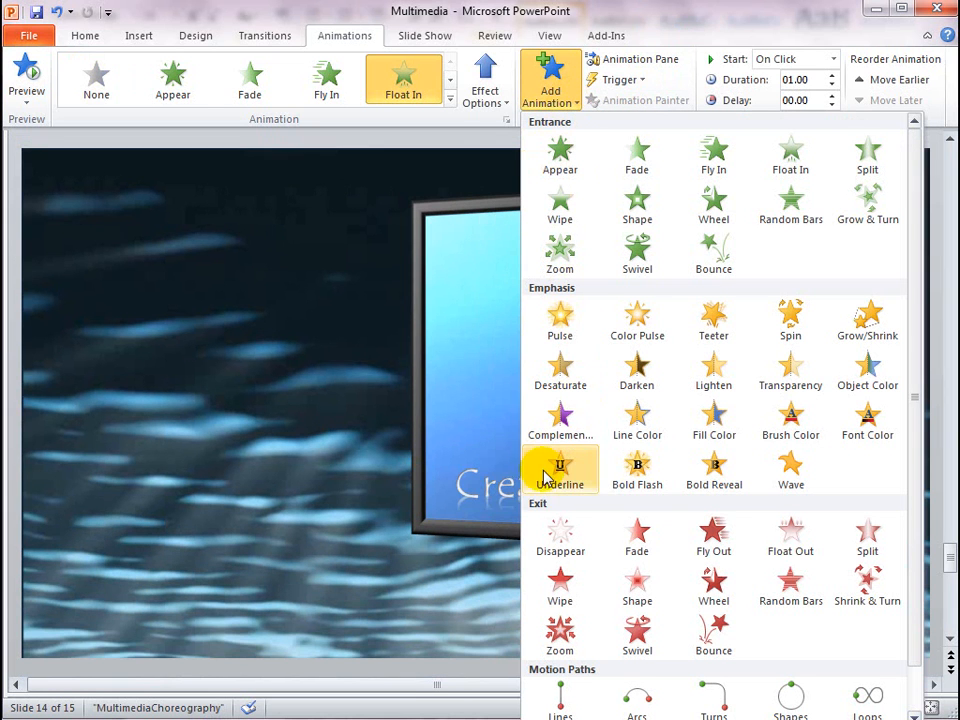
{"action": "mouse_move", "coordinate": [790, 504]}
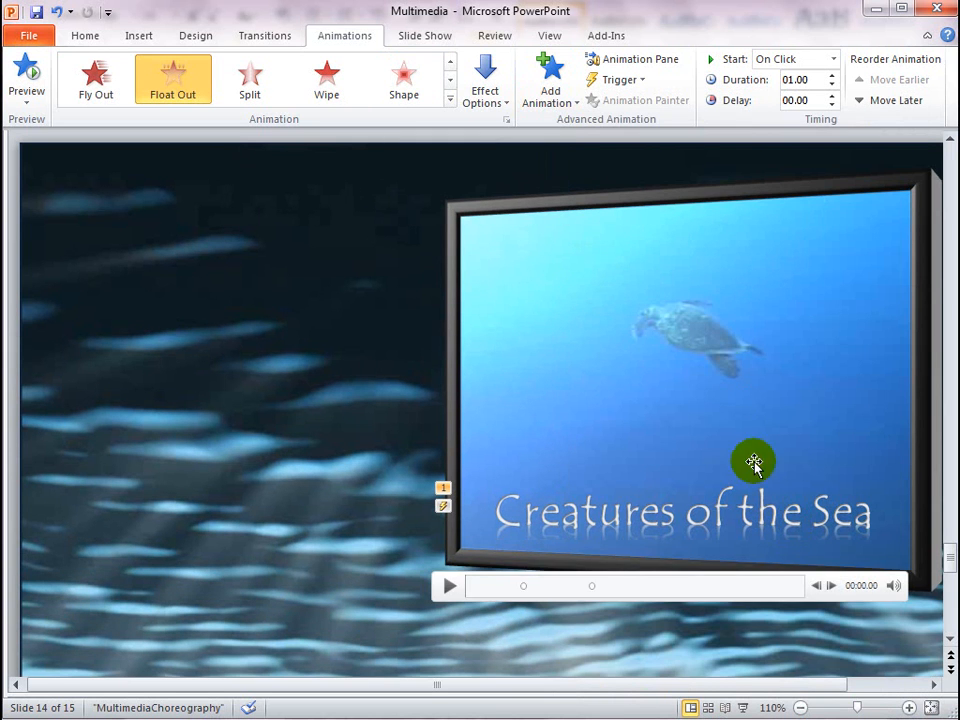
{"action": "left_click", "coordinate": [616, 80]}
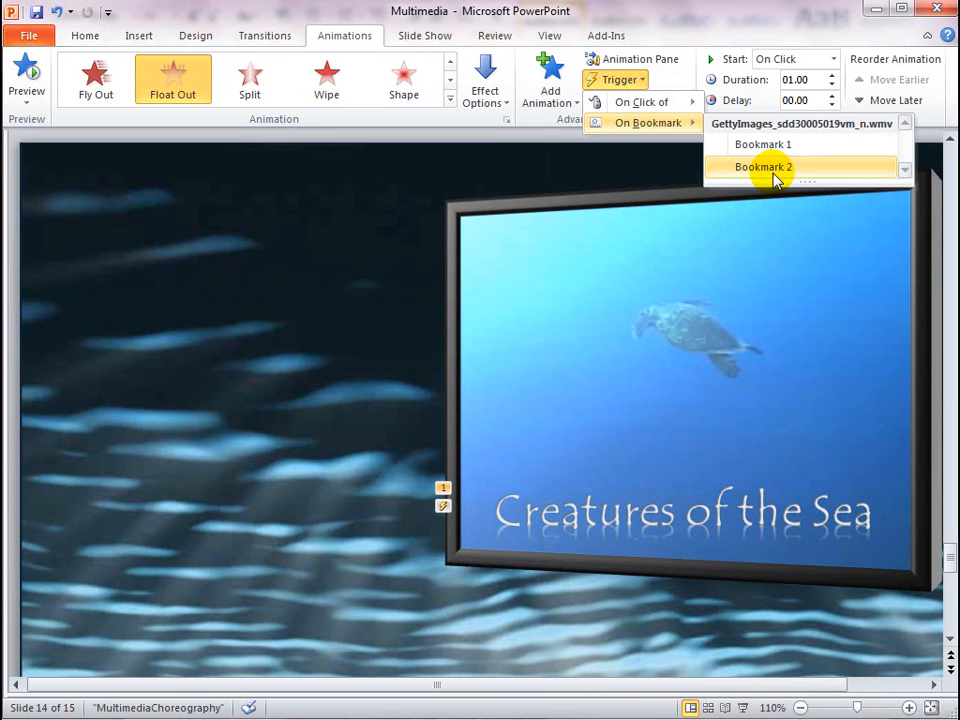
{"action": "left_click", "coordinate": [762, 166]}
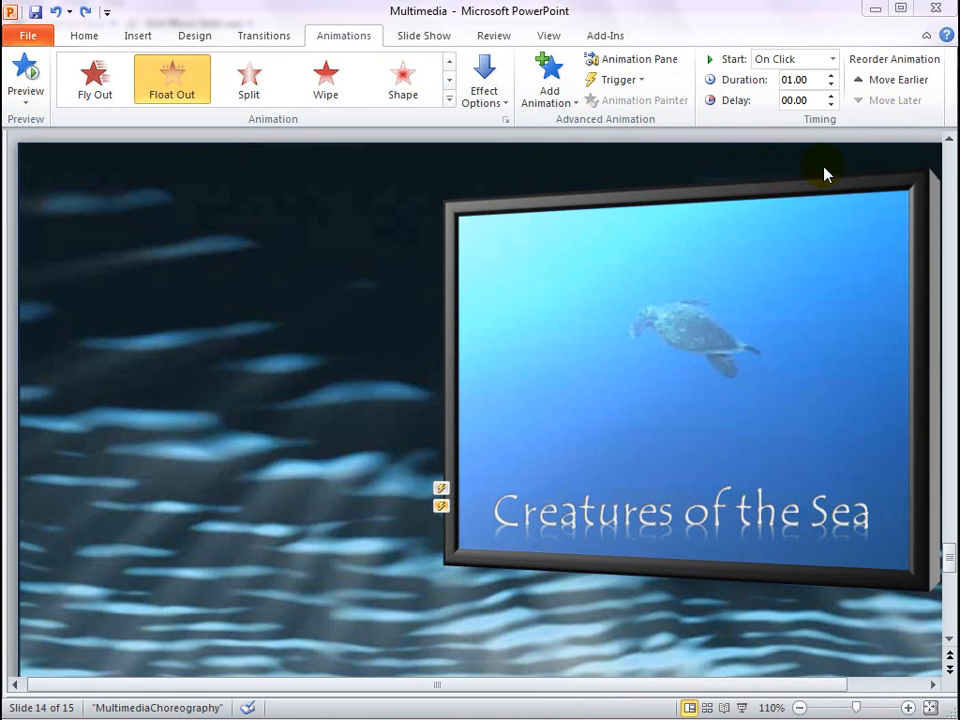
{"action": "mouse_move", "coordinate": [636, 60]}
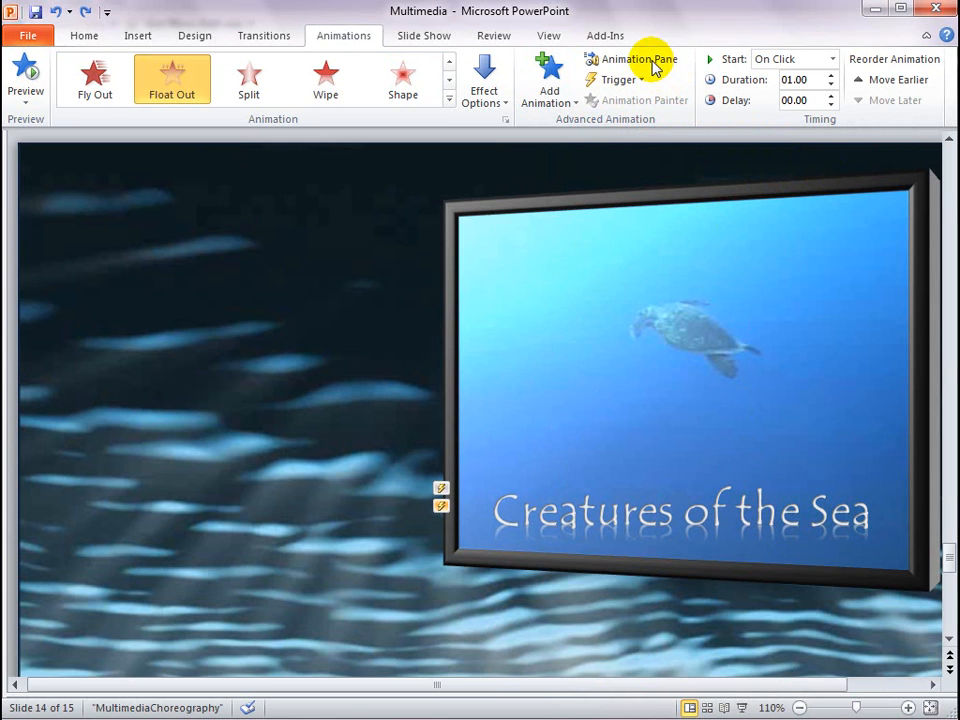
In the Animation Pane, set the title's Float In to Start With Previous, review the exit, and close the pane.
{"action": "left_click", "coordinate": [636, 60]}
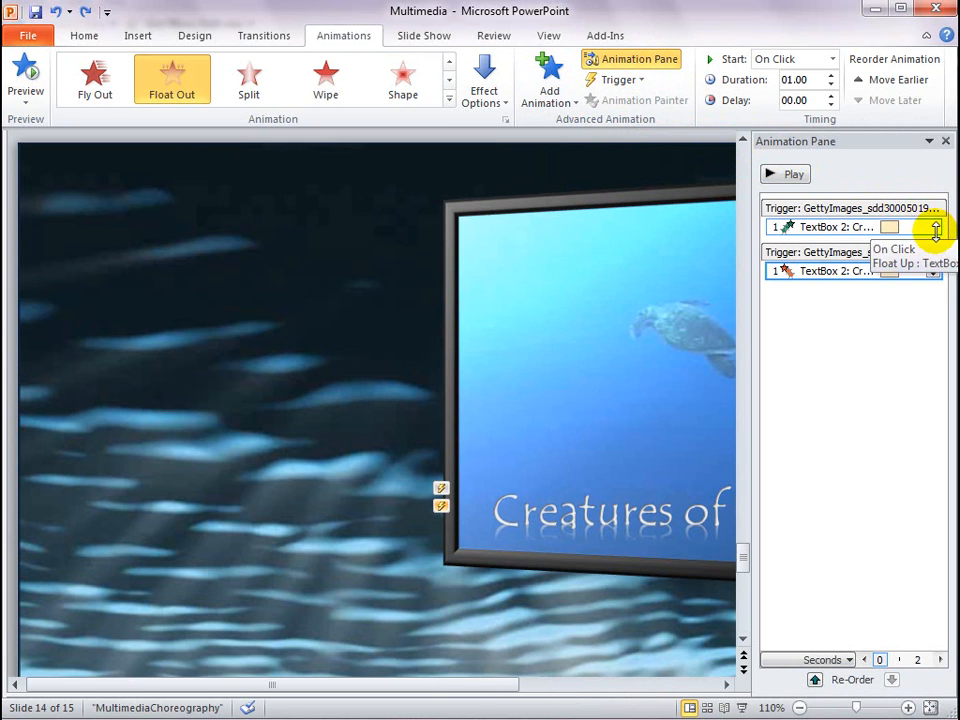
{"action": "left_click", "coordinate": [936, 228]}
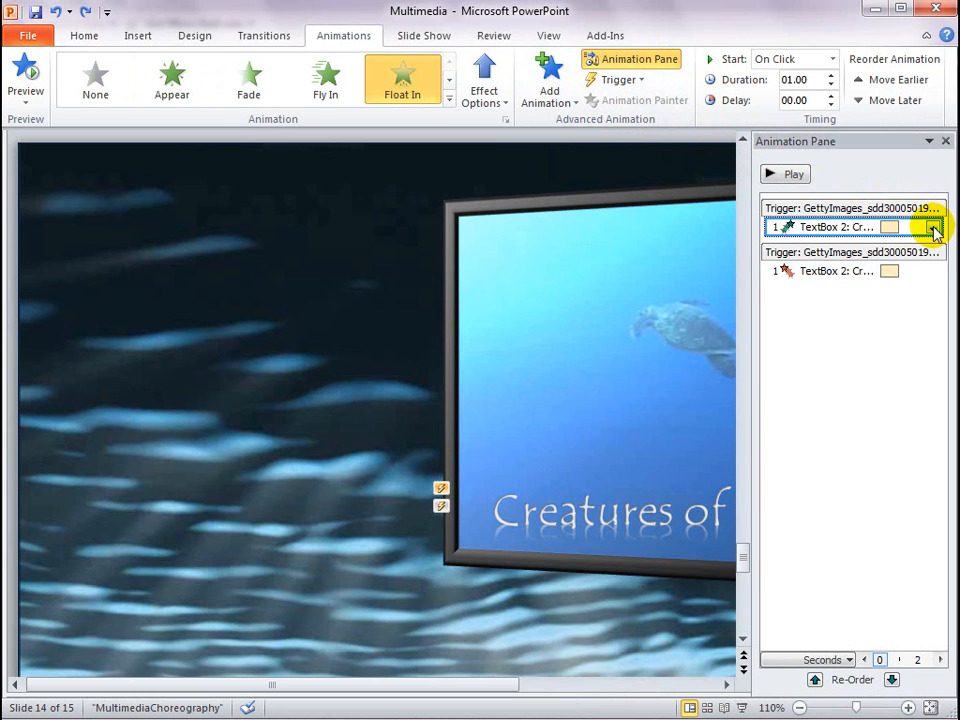
{"action": "left_click", "coordinate": [934, 226]}
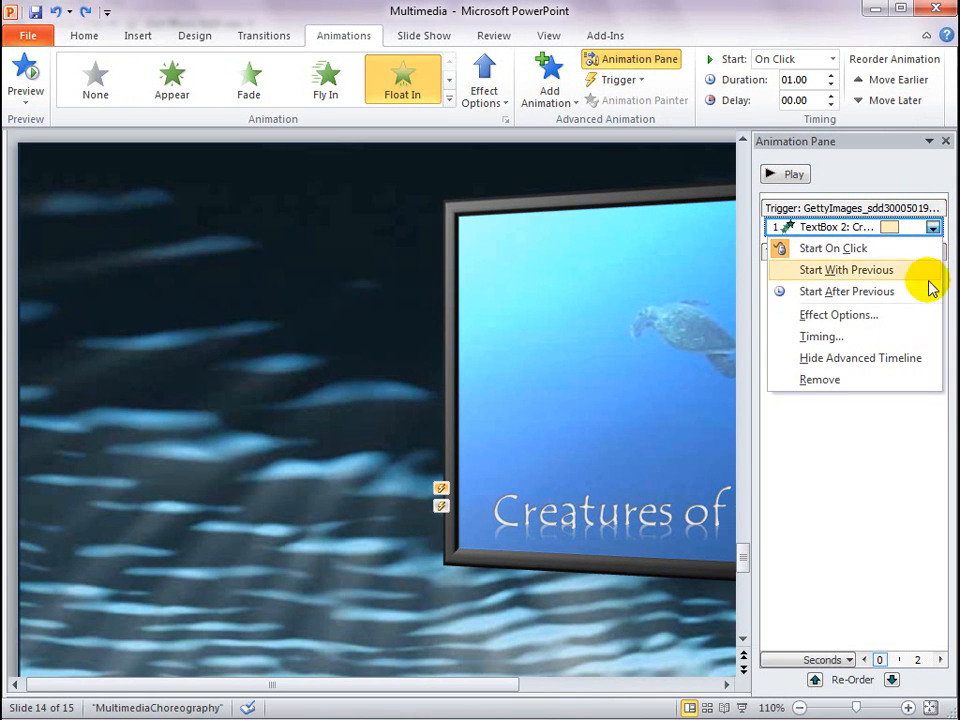
{"action": "left_click", "coordinate": [844, 268]}
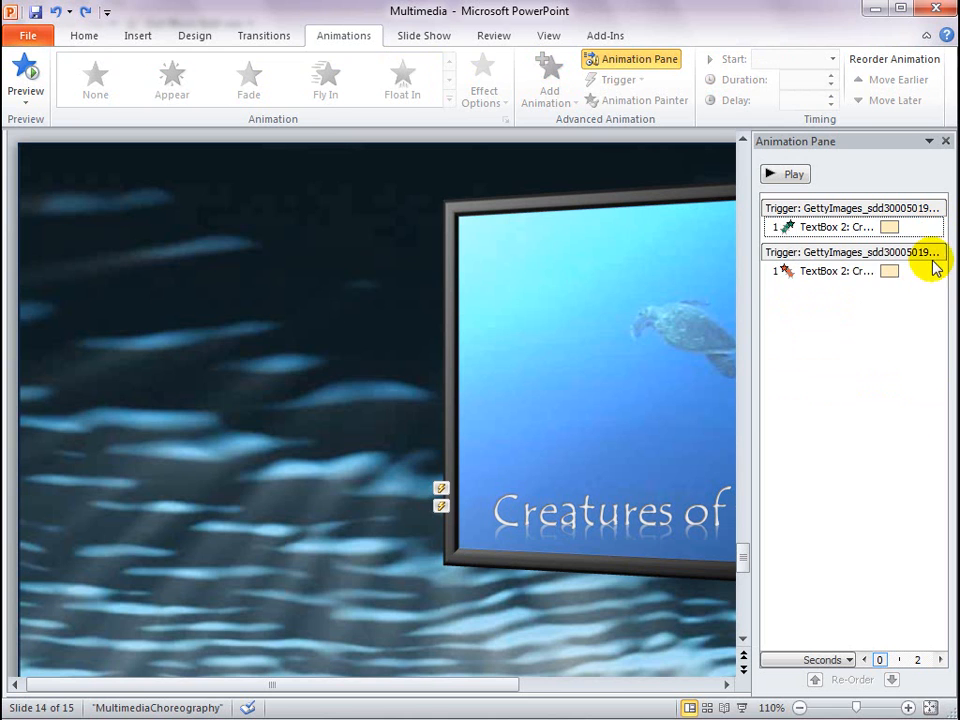
{"action": "left_click", "coordinate": [832, 272]}
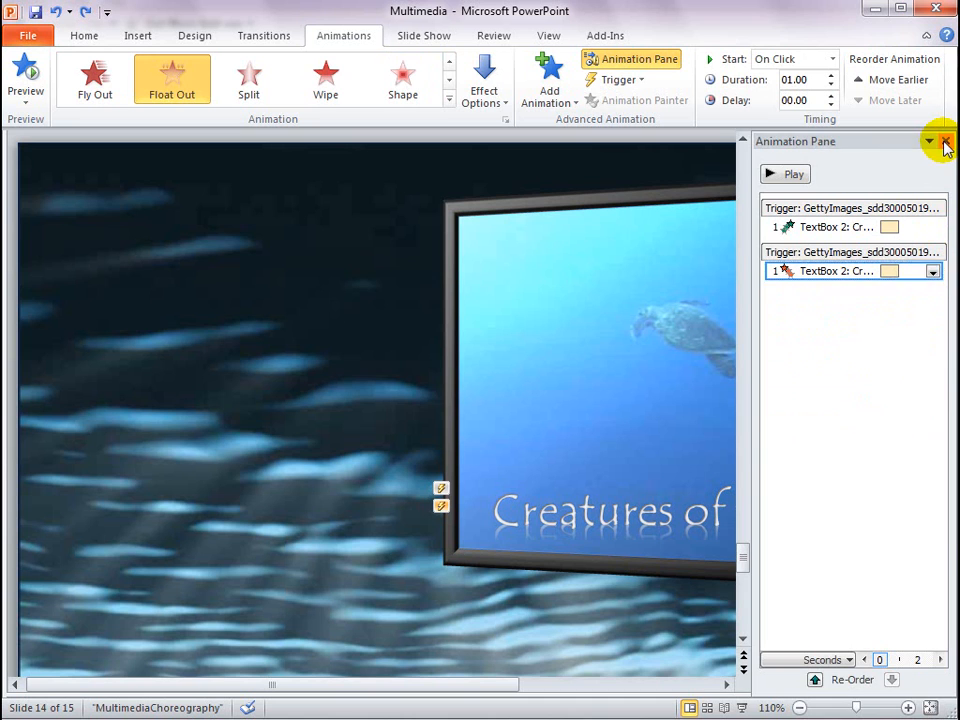
{"action": "left_click", "coordinate": [944, 140]}
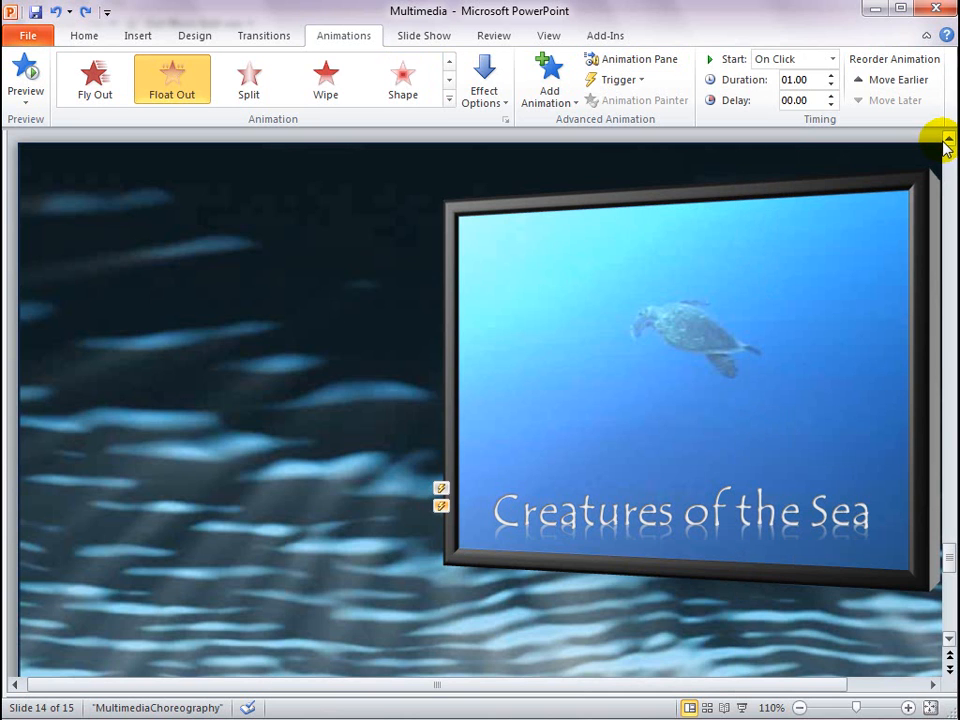